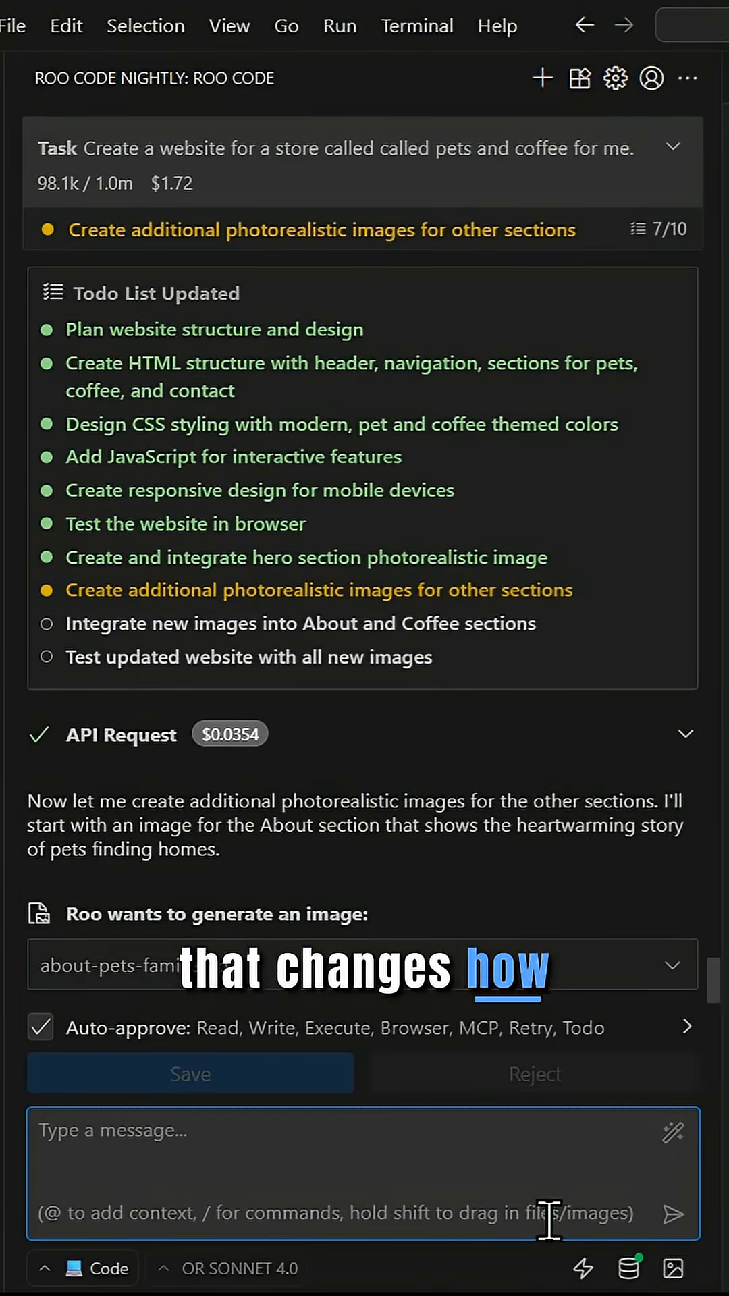
# Approve each generated section image (About, Coffee, Contact storefront) by saving it
pyautogui.click(189, 1073)
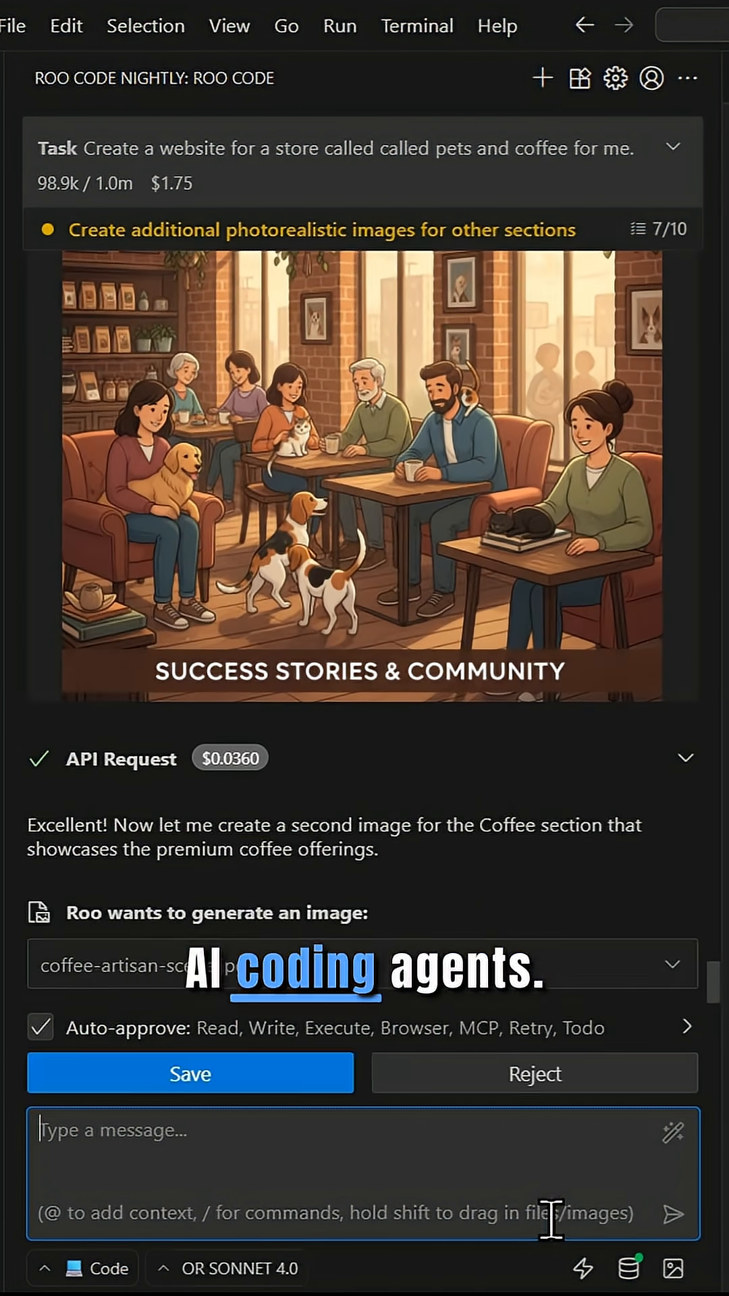
pyautogui.click(189, 1073)
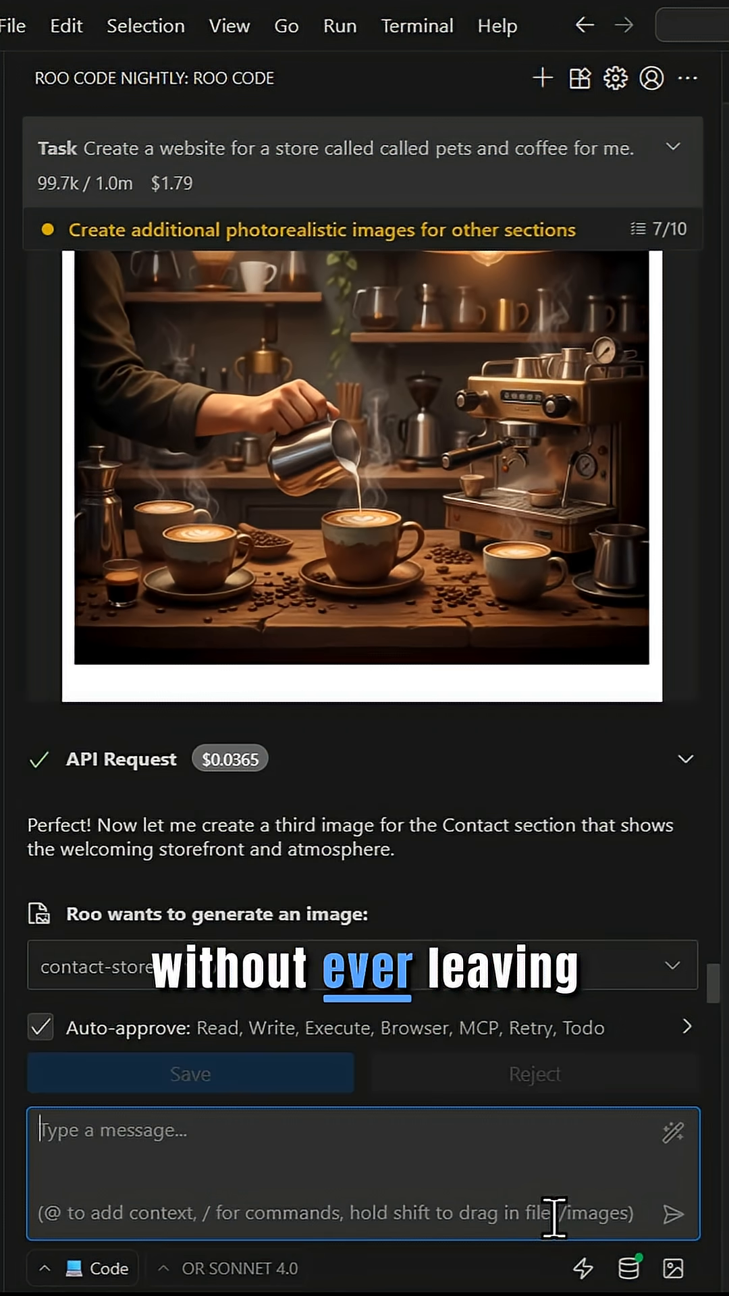
pyautogui.click(190, 1073)
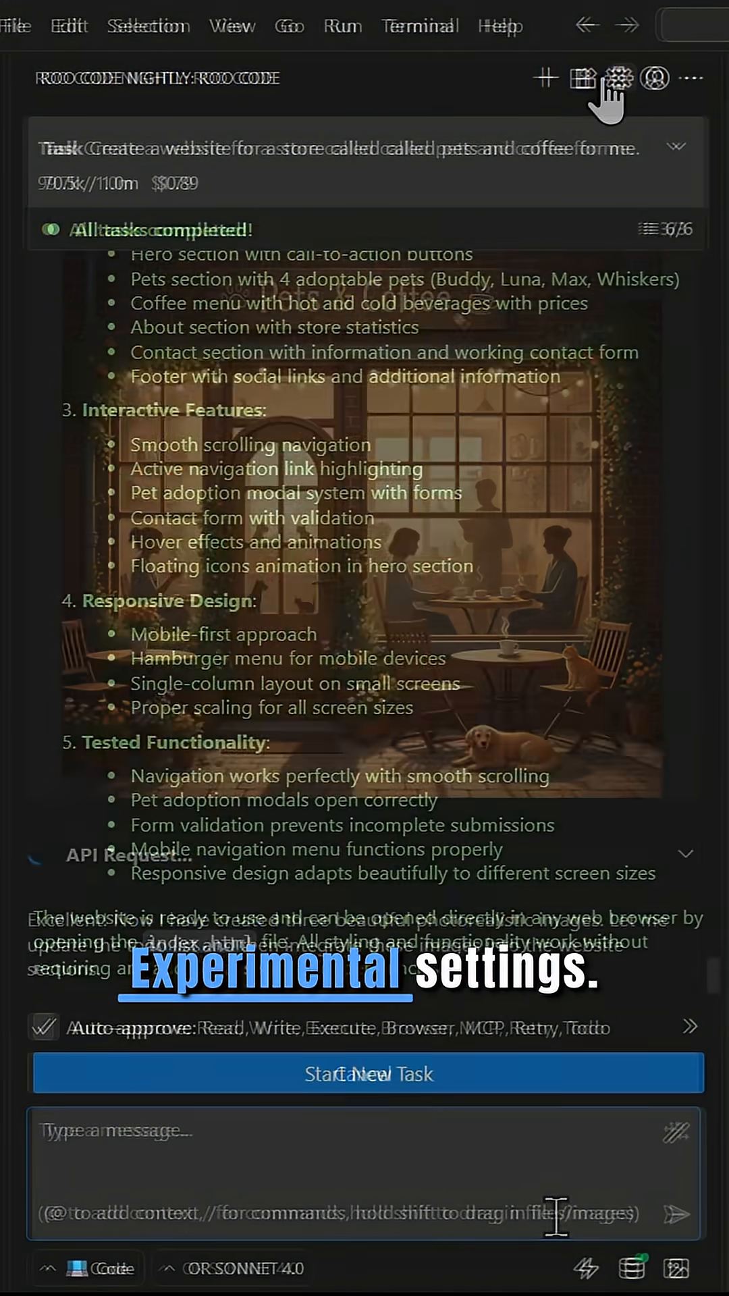
# Enable Experimental AI image generation with the OpenRouter key and Gemini 2.5 Flash Image Preview
pyautogui.click(619, 78)
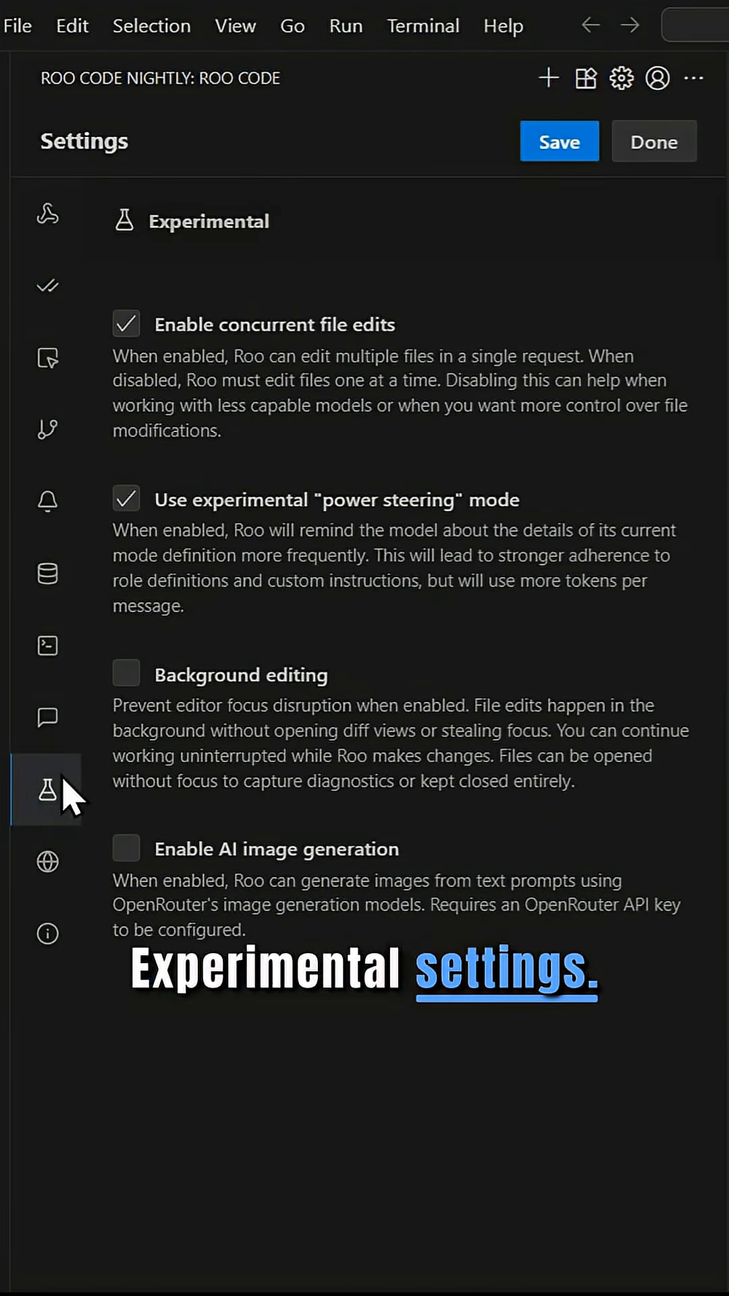
pyautogui.click(125, 849)
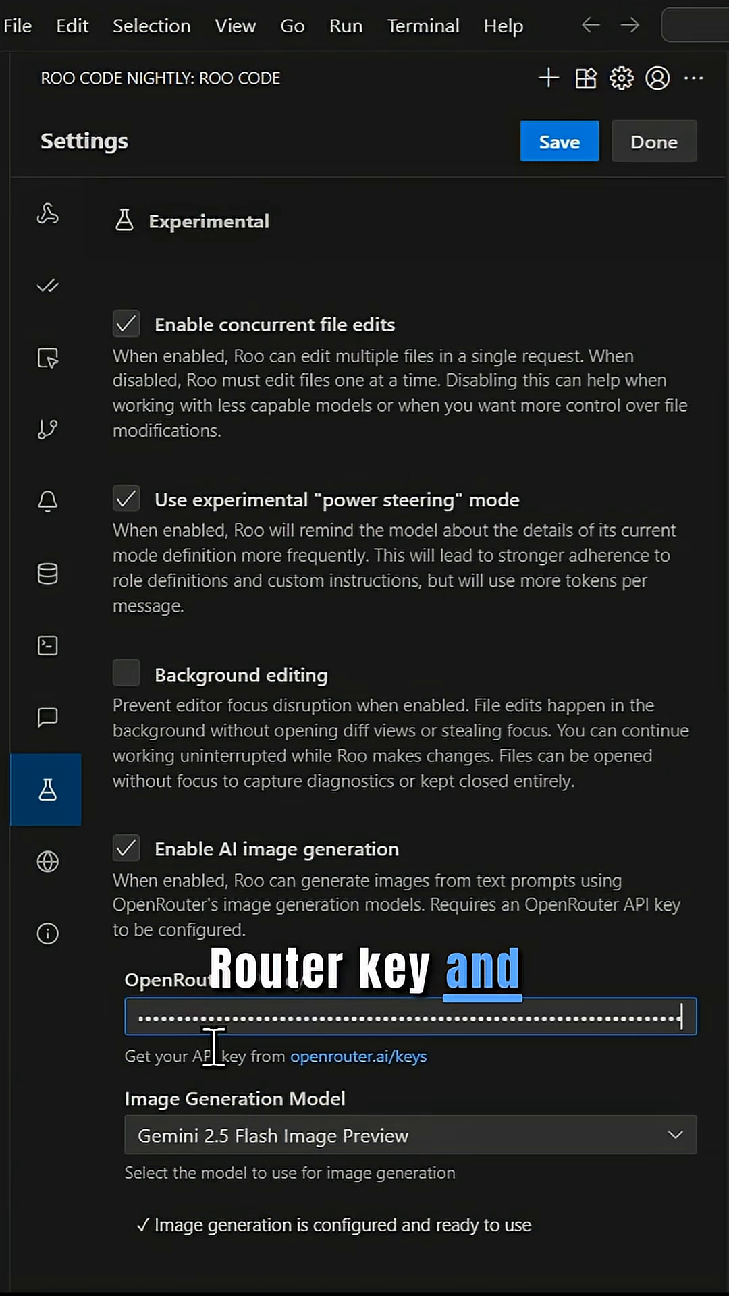
pyautogui.click(410, 1135)
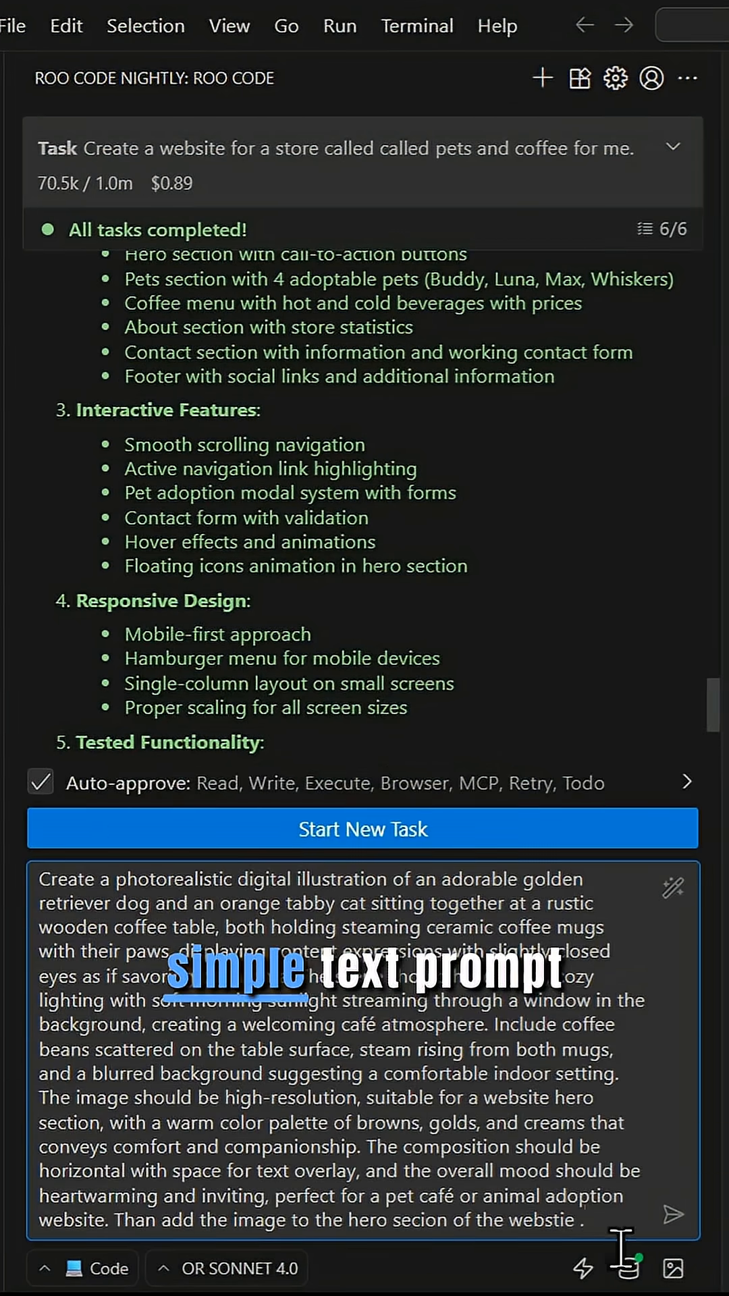
# Send the golden-retriever-and-tabby-cat coffee-mug hero prompt and approve generating hero-pets-coffee
pyautogui.click(361, 827)
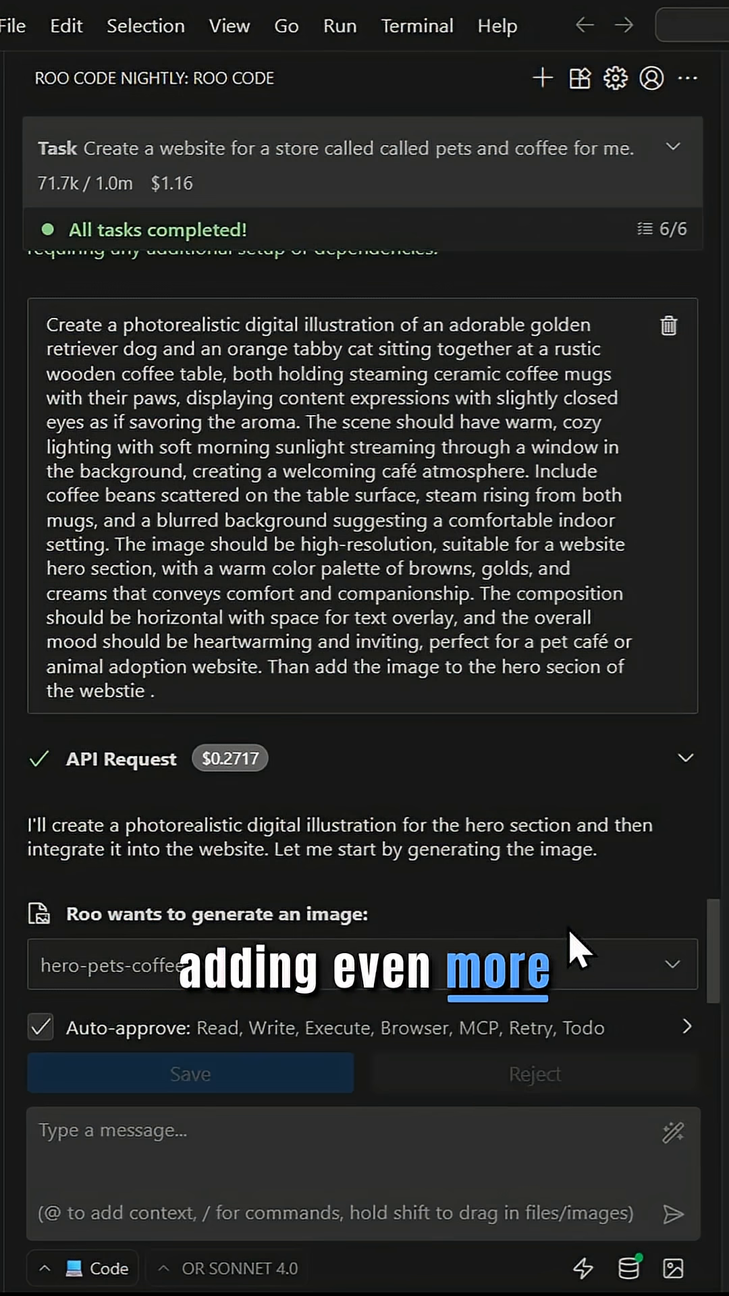
pyautogui.click(189, 1073)
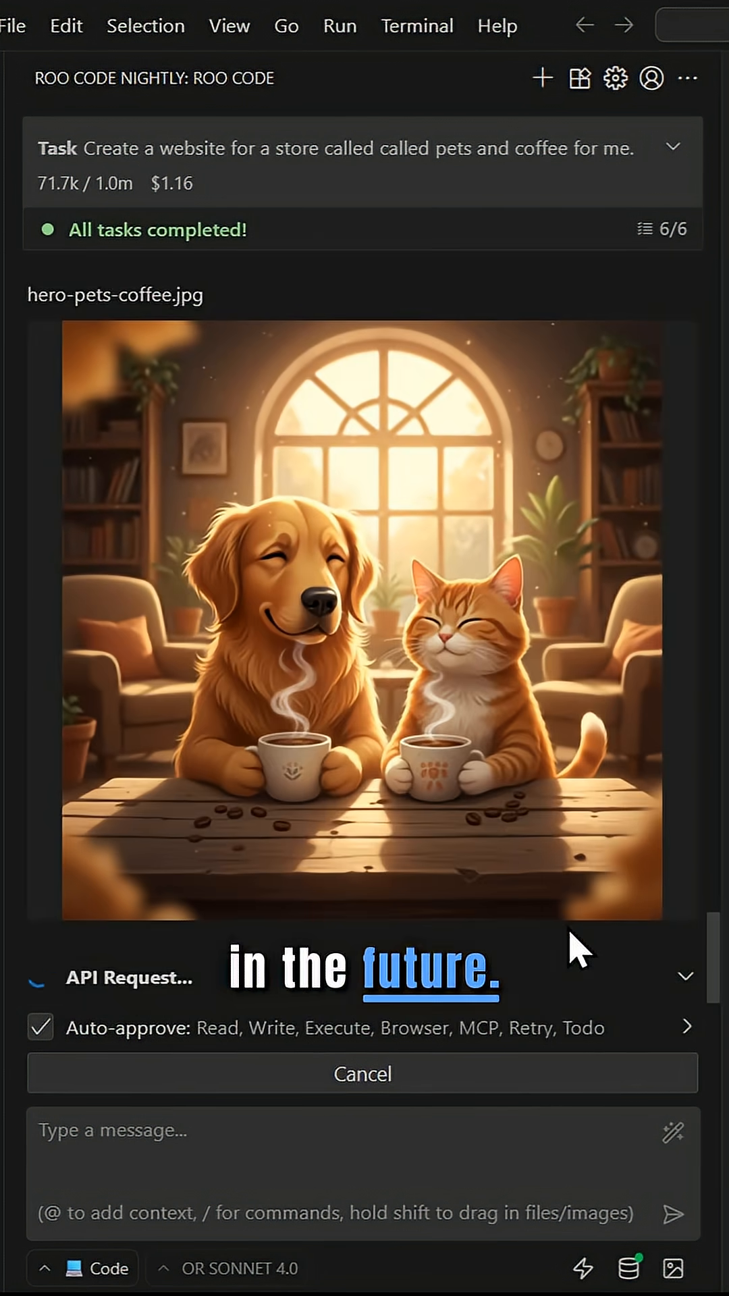